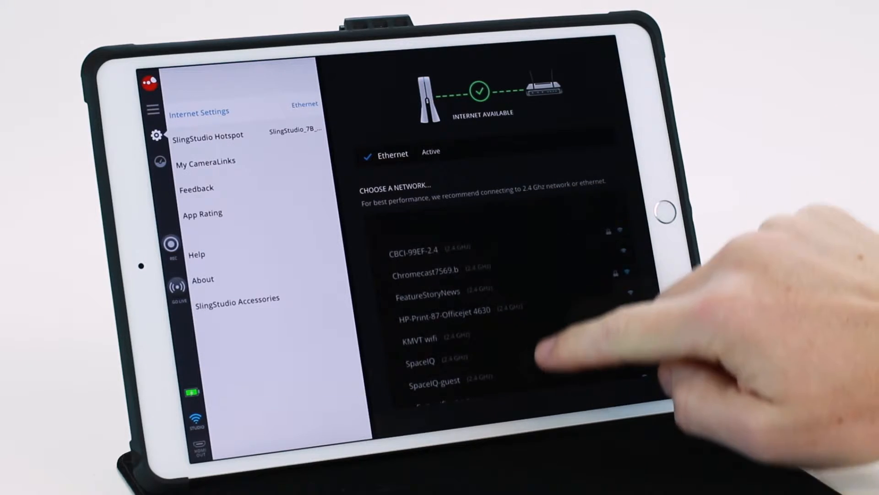
- Verify Ethernet is active, then schedule a new YouTube live event and view its advanced settings
{"action": "scroll", "scroll_direction": "up", "scroll_amount": 3}
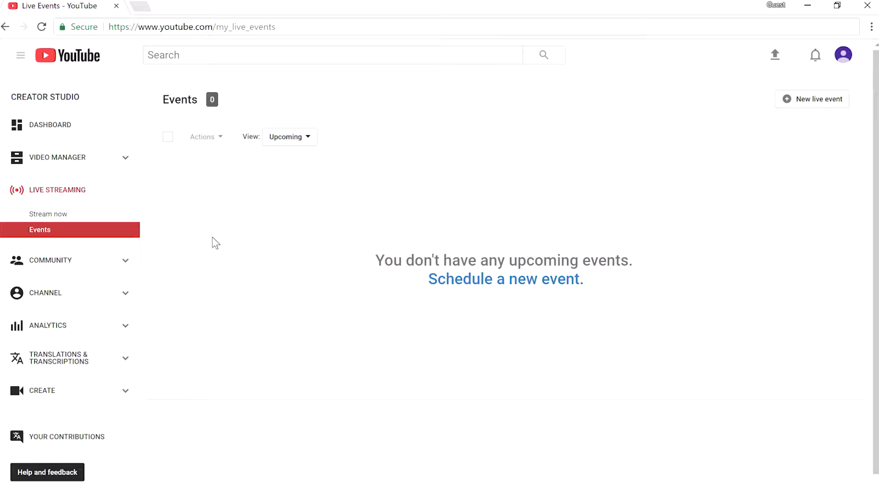
{"action": "left_click", "coordinate": [505, 279]}
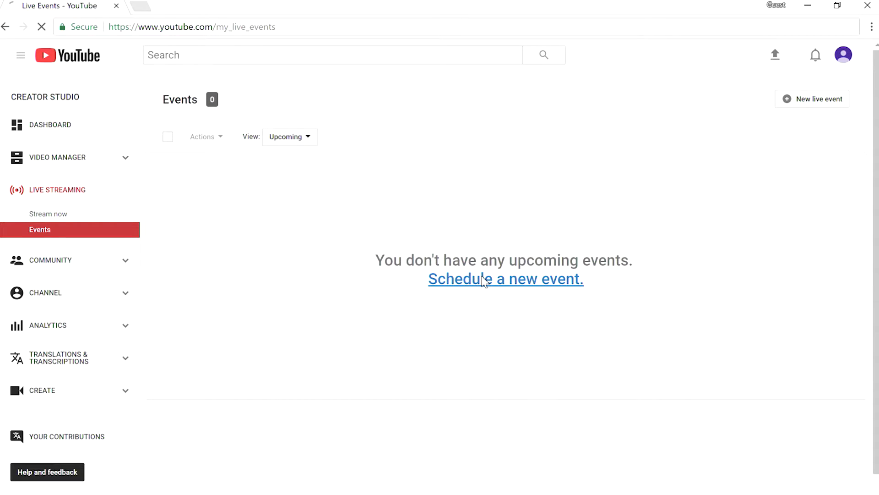
{"action": "left_click", "coordinate": [505, 279]}
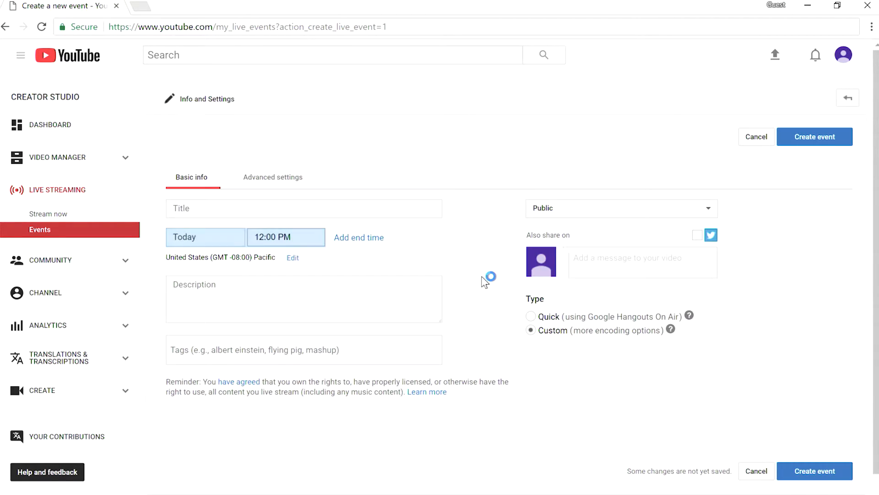
{"action": "left_click", "coordinate": [294, 208]}
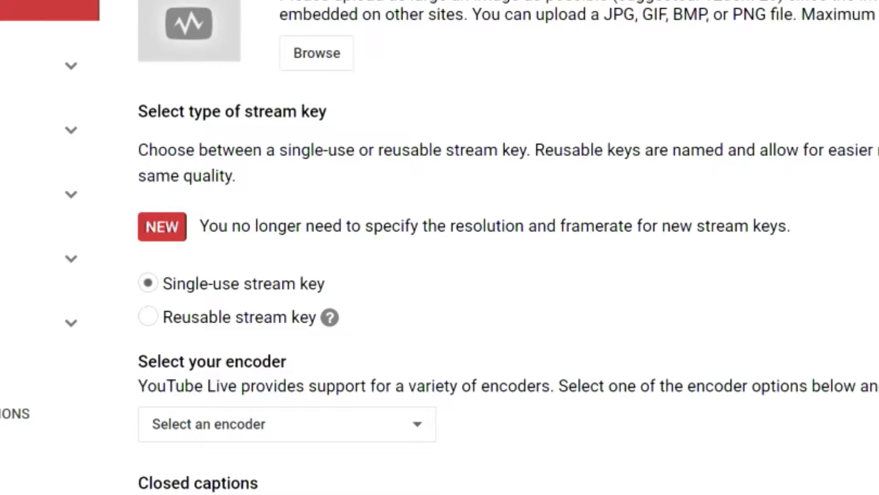
{"action": "mouse_move", "coordinate": [217, 279]}
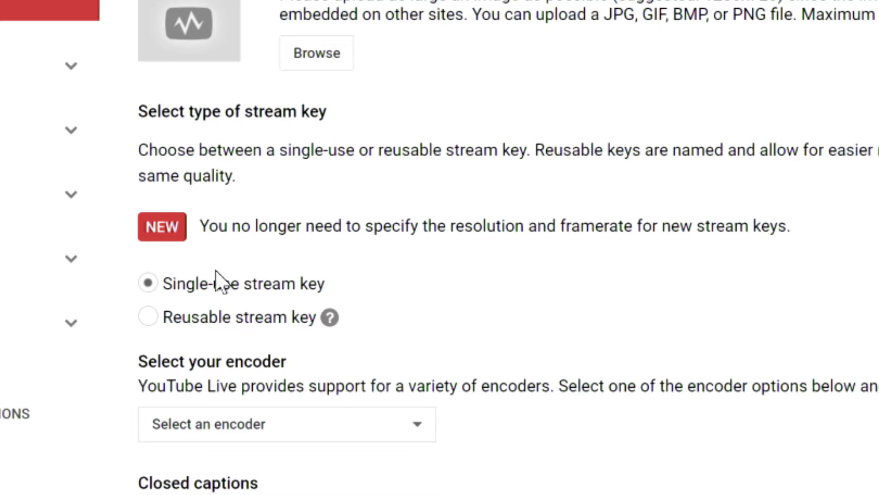
- Select the Reusable stream key option under 'Select type of stream key'
{"action": "left_click", "coordinate": [148, 317]}
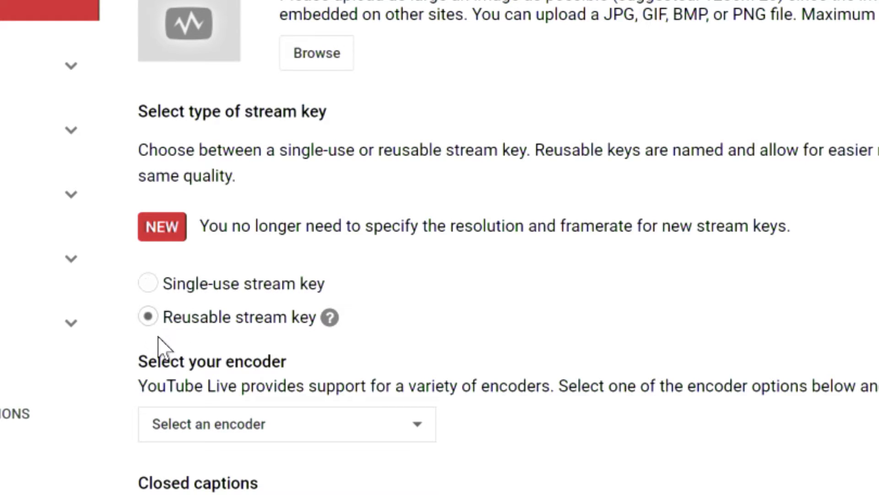